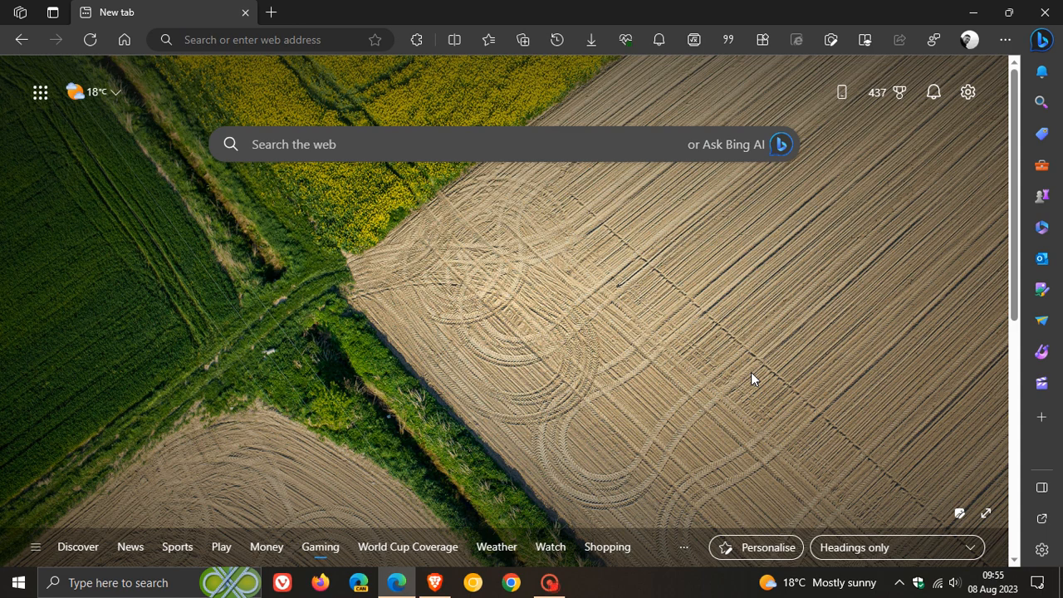
mouse_move(713, 285)
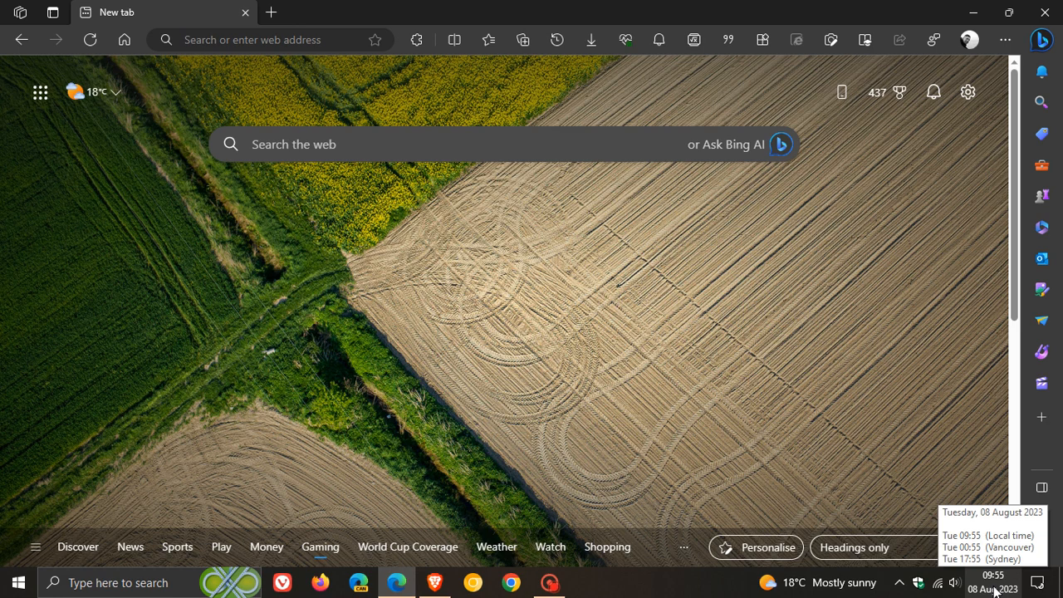
mouse_move(707, 389)
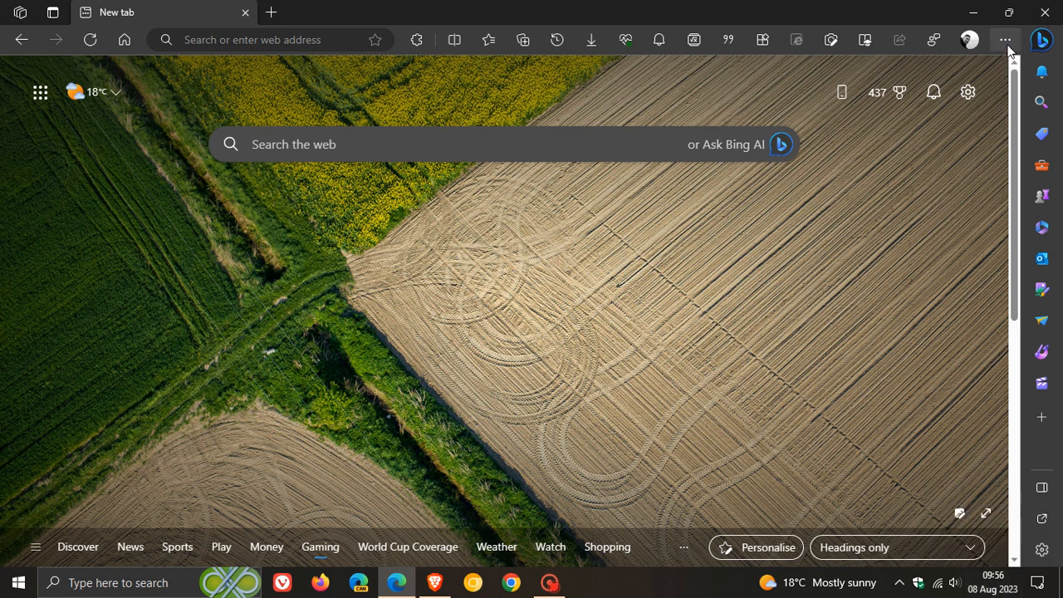
Open About Microsoft Edge from the Settings and more menu's Help and feedback.
click(1005, 39)
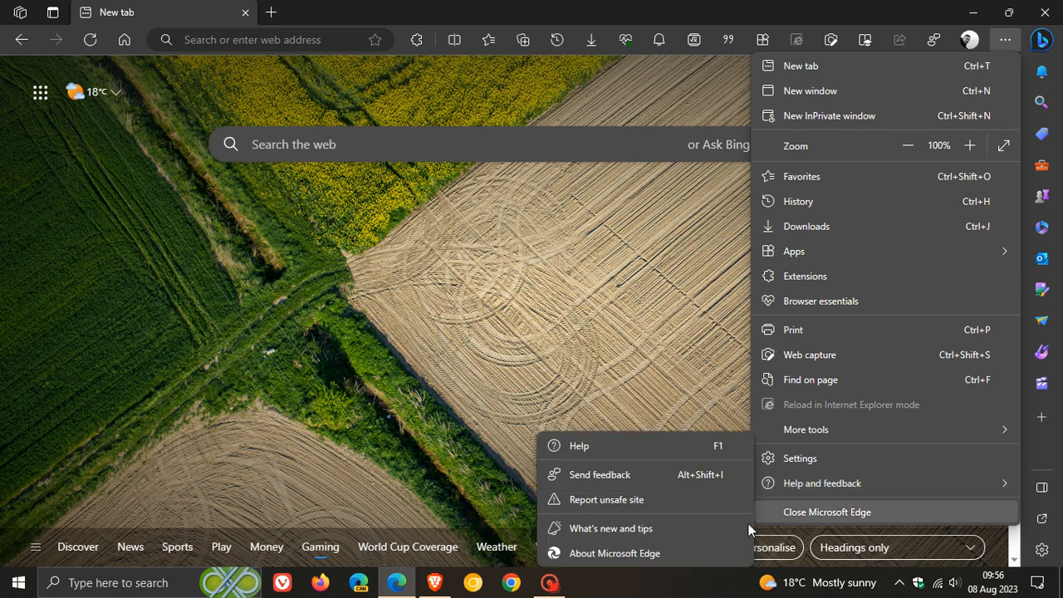
click(615, 553)
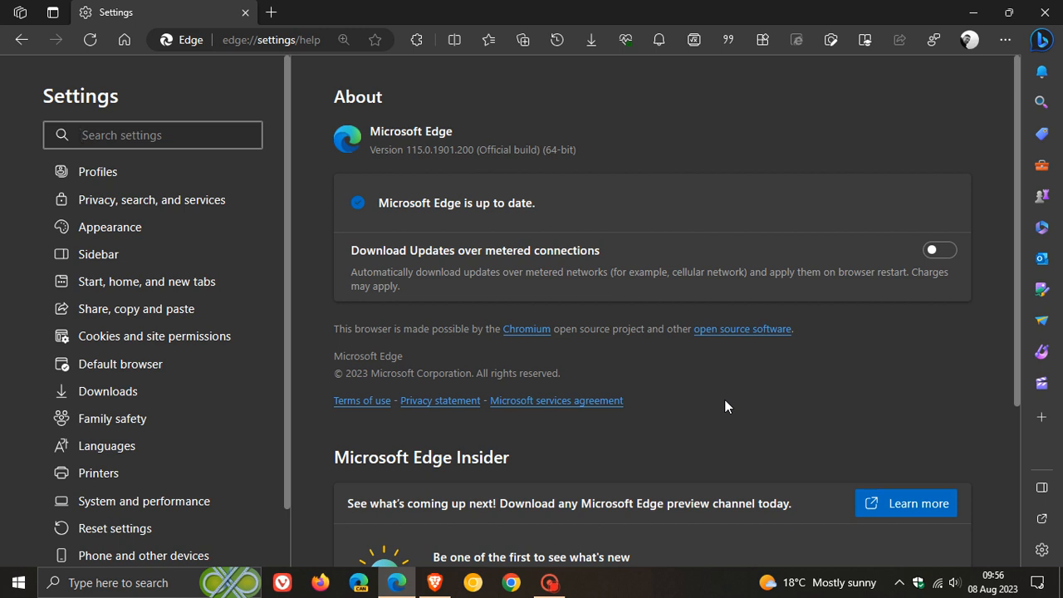
Check the About page and highlight the '200' in version 115.0.1901.200.
click(153, 135)
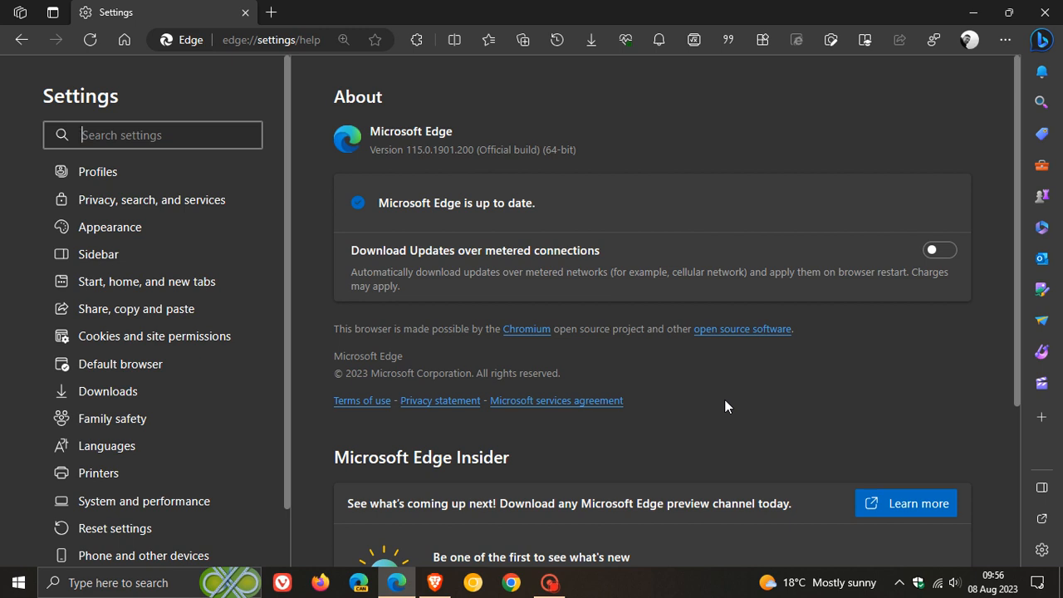
mouse_move(418, 170)
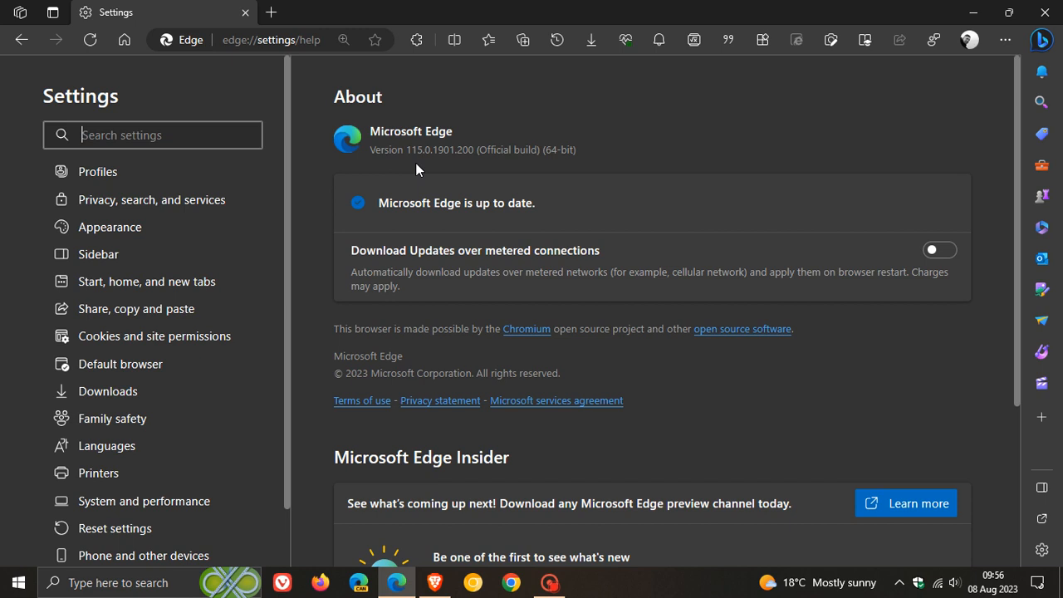
mouse_move(428, 167)
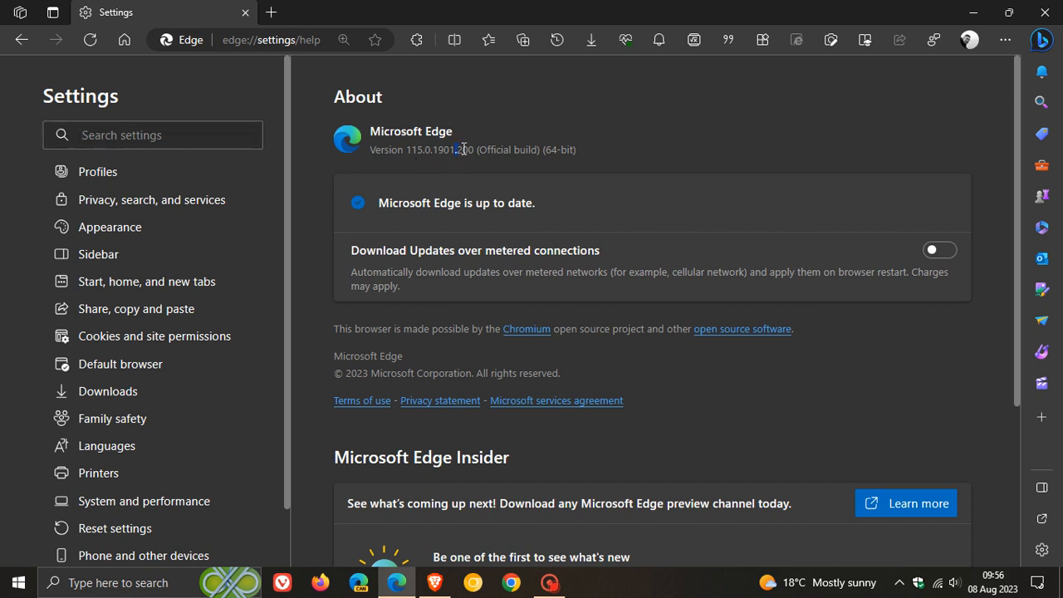
double_click(465, 150)
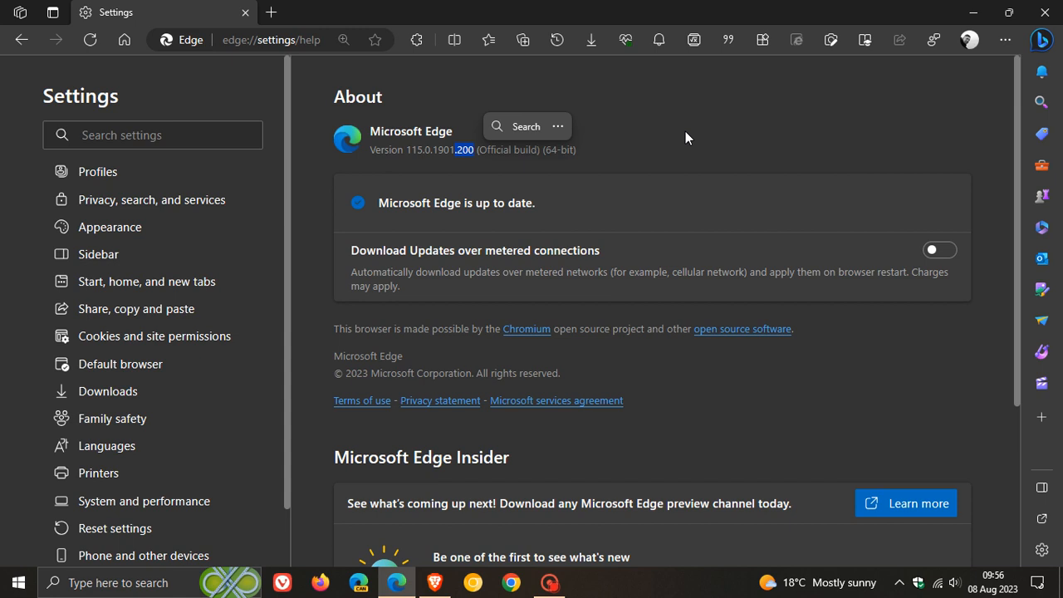
mouse_move(650, 133)
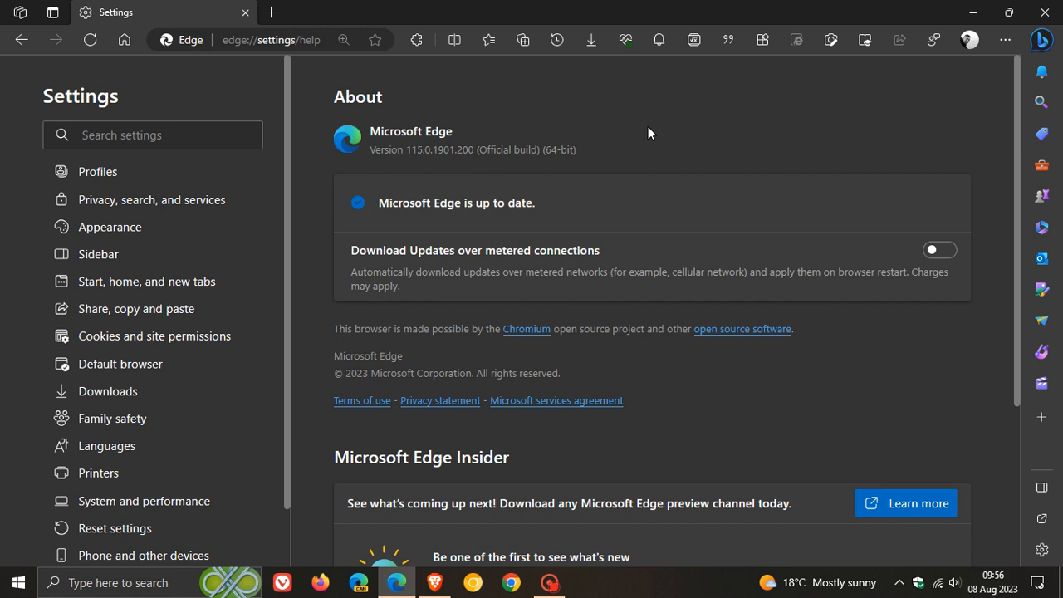
mouse_move(684, 142)
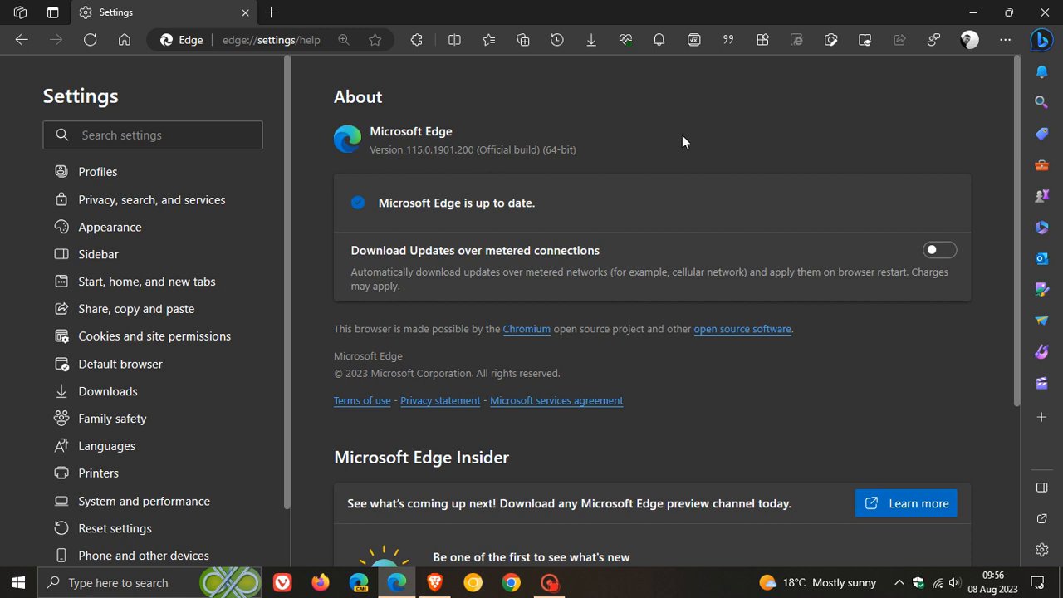
mouse_move(616, 363)
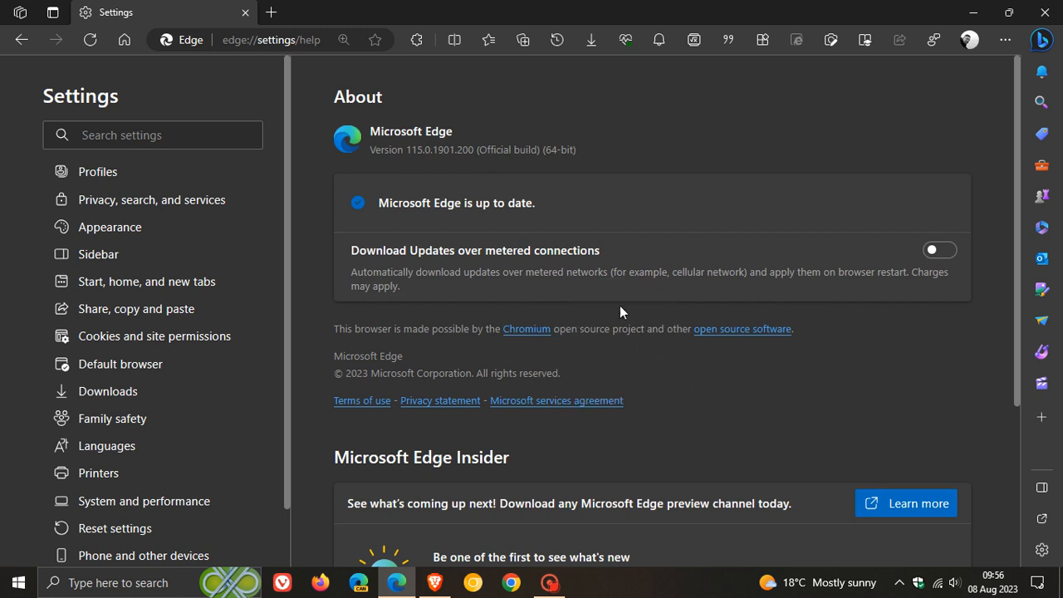
mouse_move(661, 363)
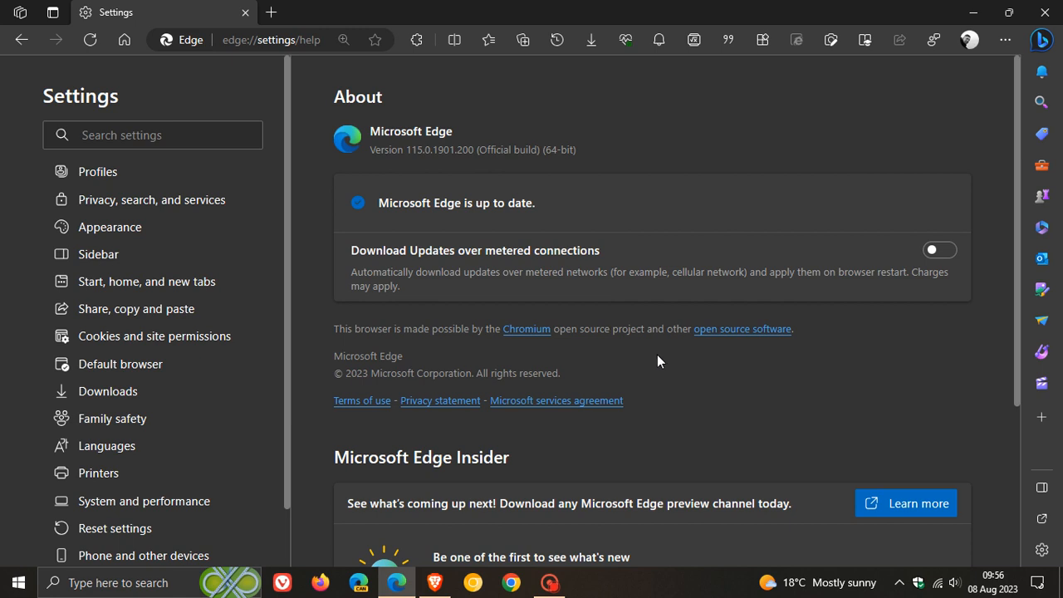
mouse_move(640, 350)
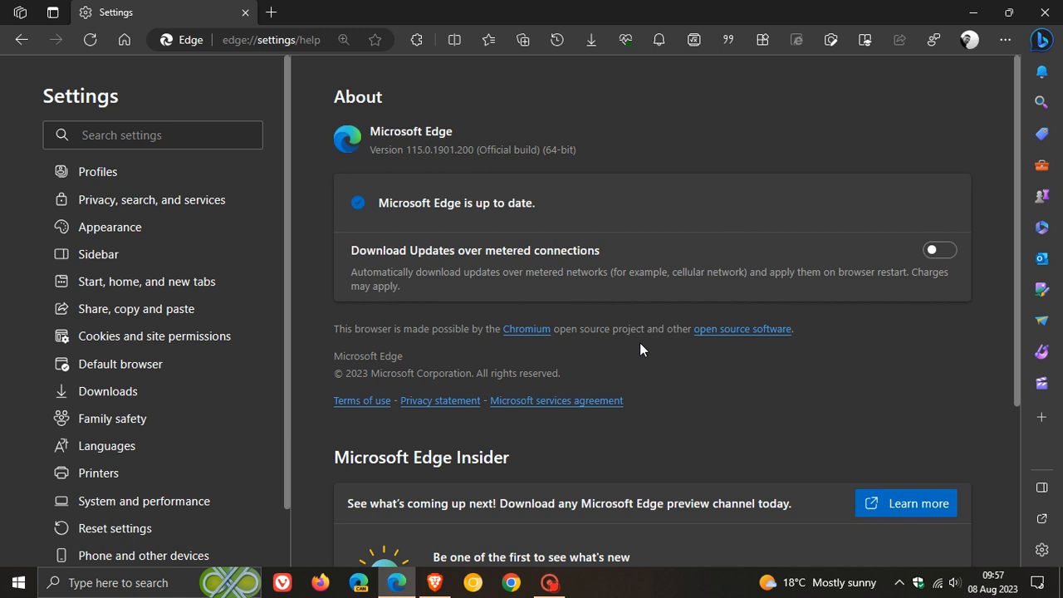
mouse_move(576, 368)
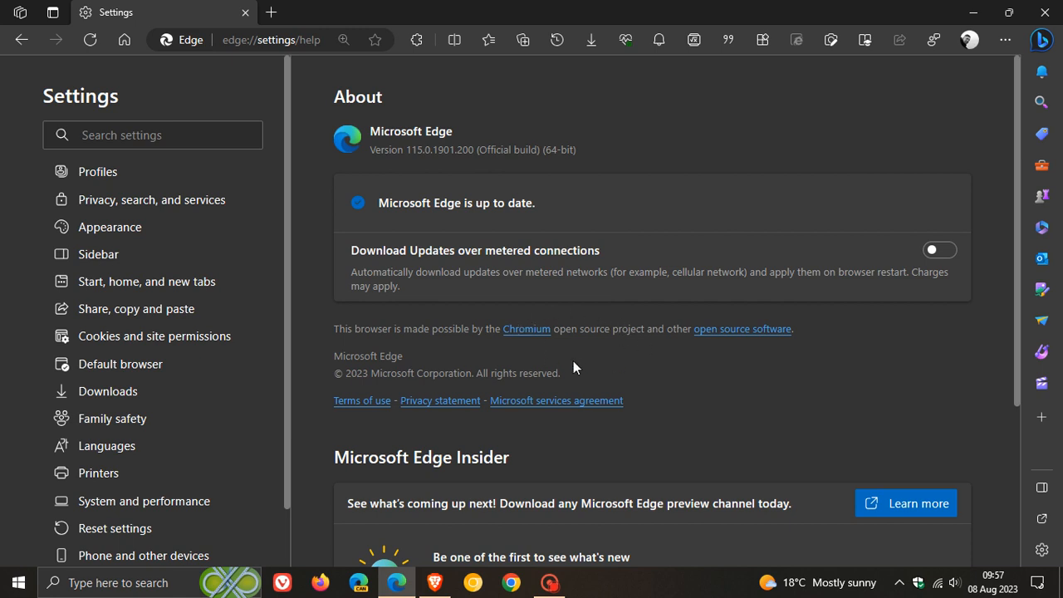
mouse_move(630, 362)
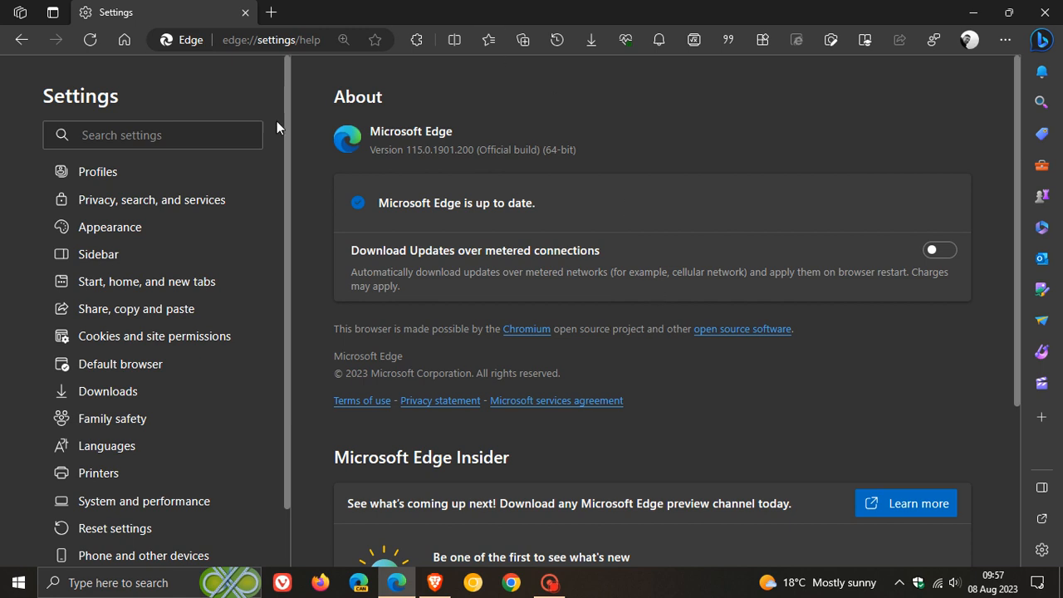
mouse_move(548, 98)
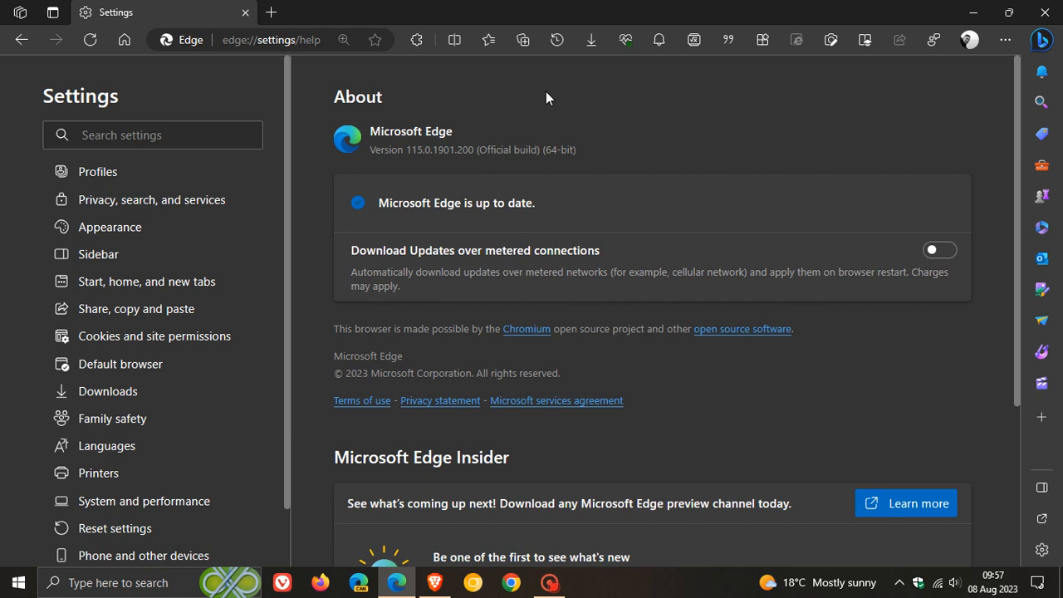
mouse_move(593, 351)
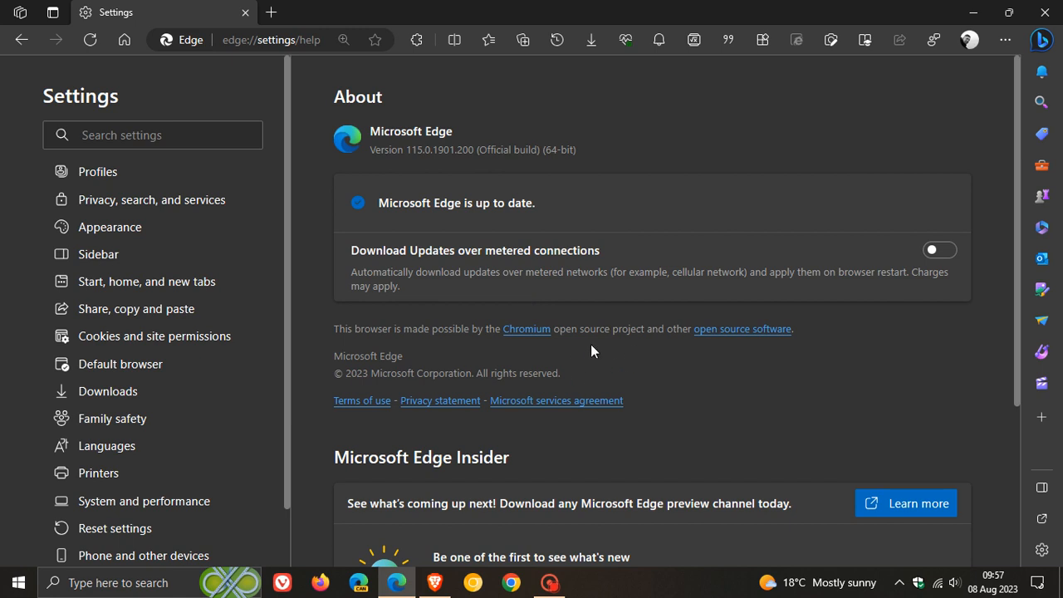
mouse_move(612, 127)
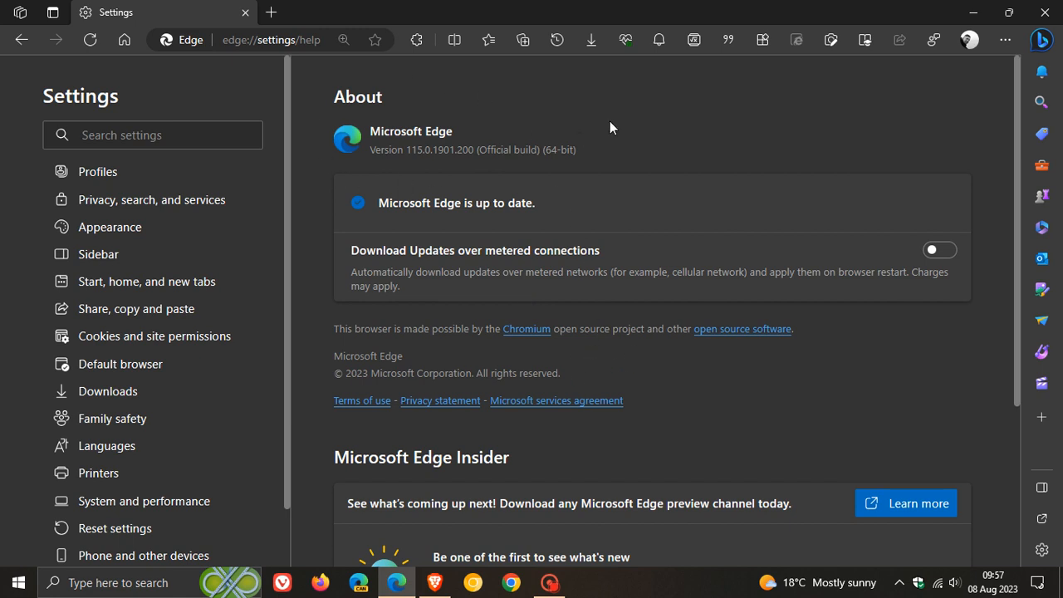
mouse_move(407, 127)
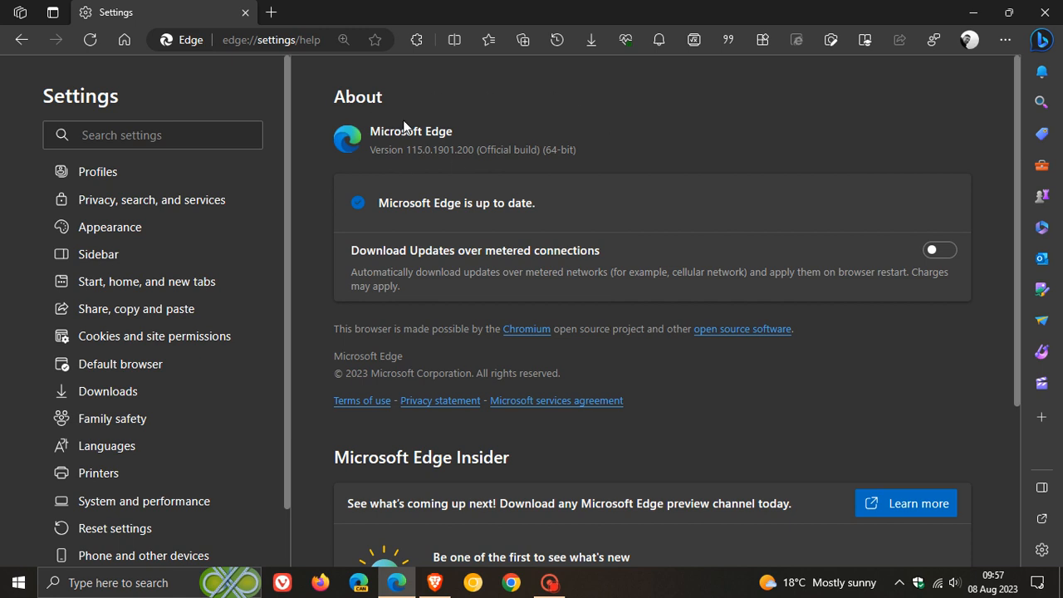
mouse_move(663, 127)
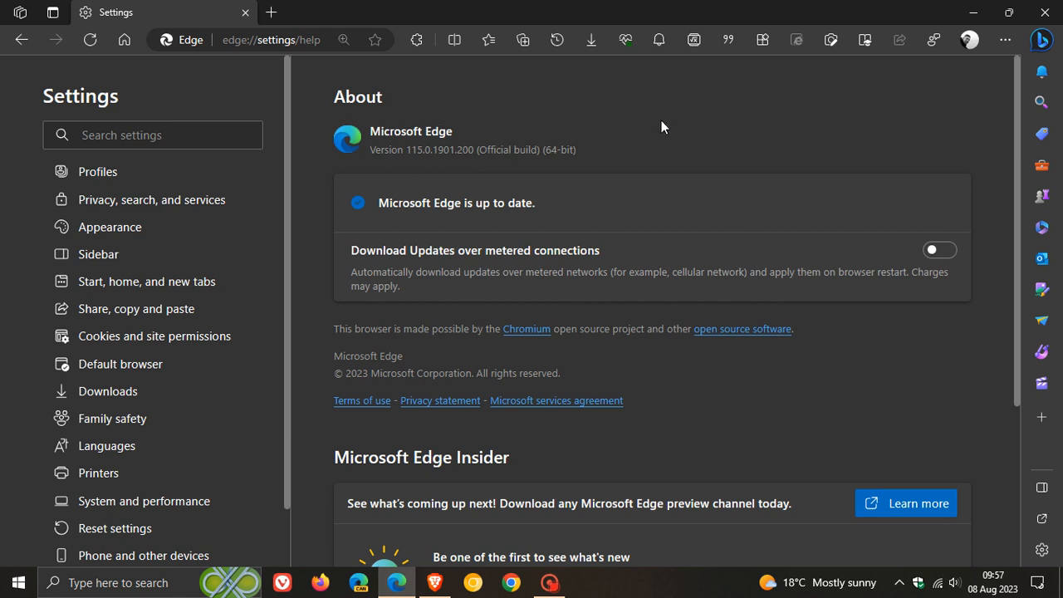
mouse_move(612, 121)
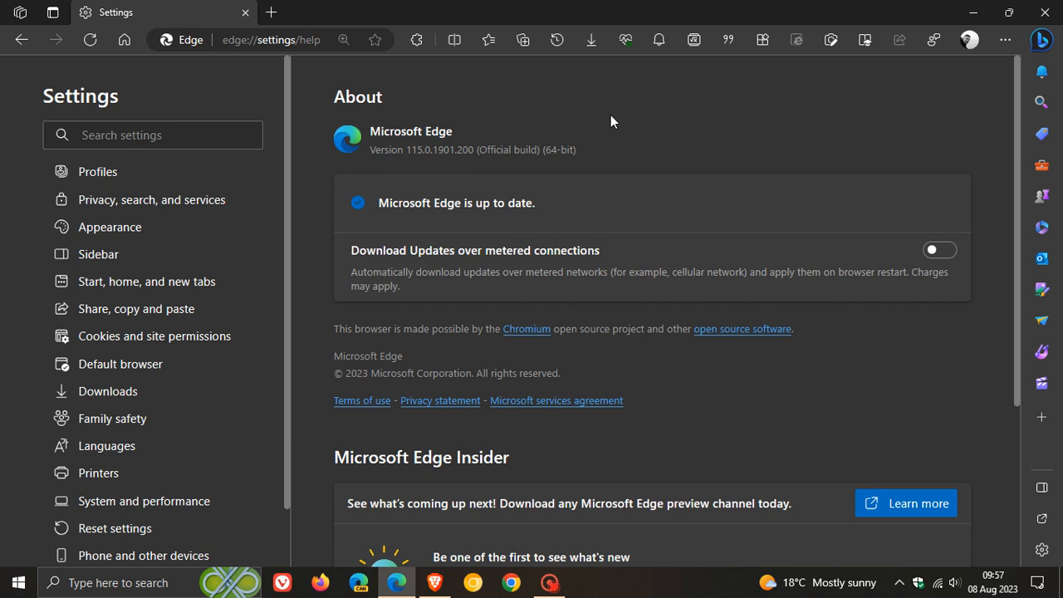
mouse_move(603, 148)
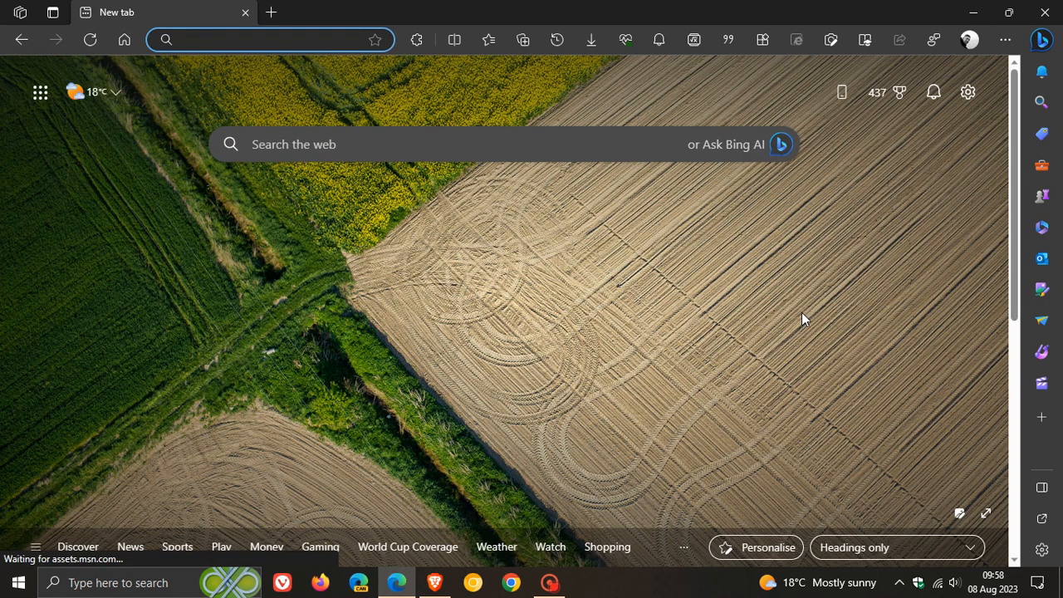
Open a fresh new tab page in place of the About page.
click(266, 39)
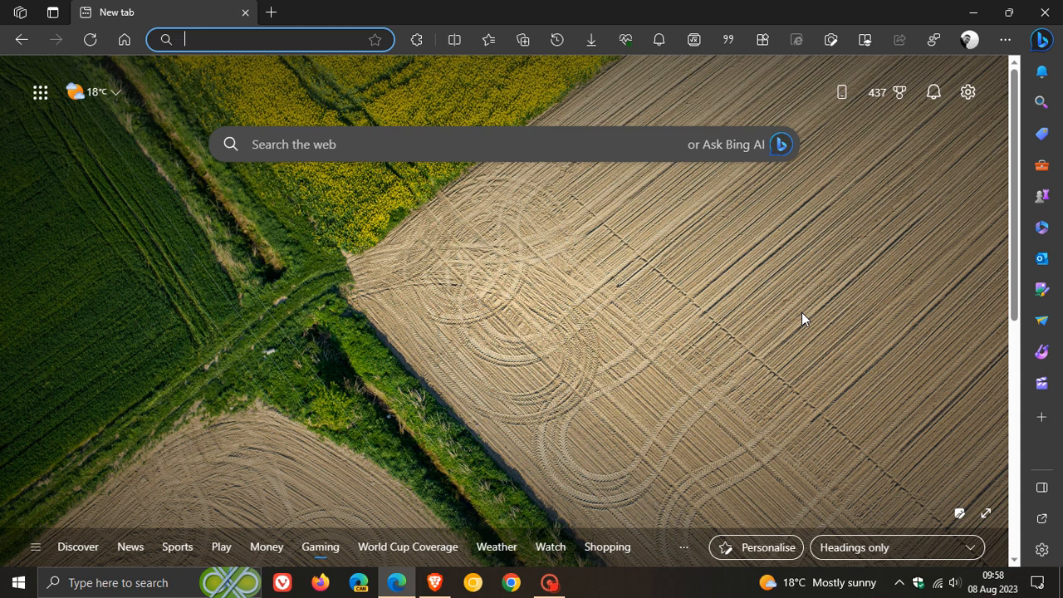
mouse_move(953, 384)
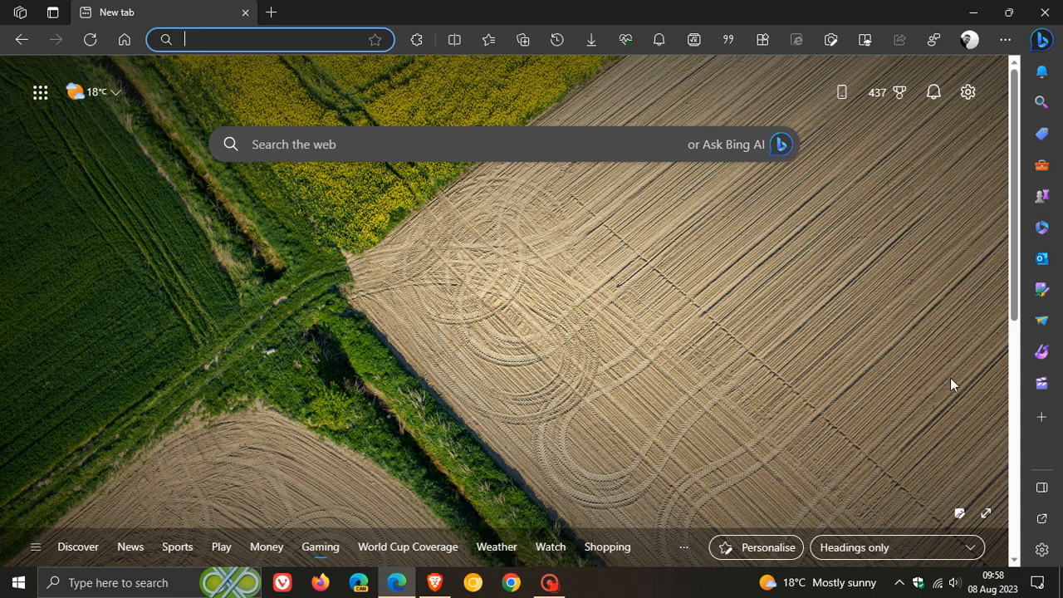
mouse_move(1043, 520)
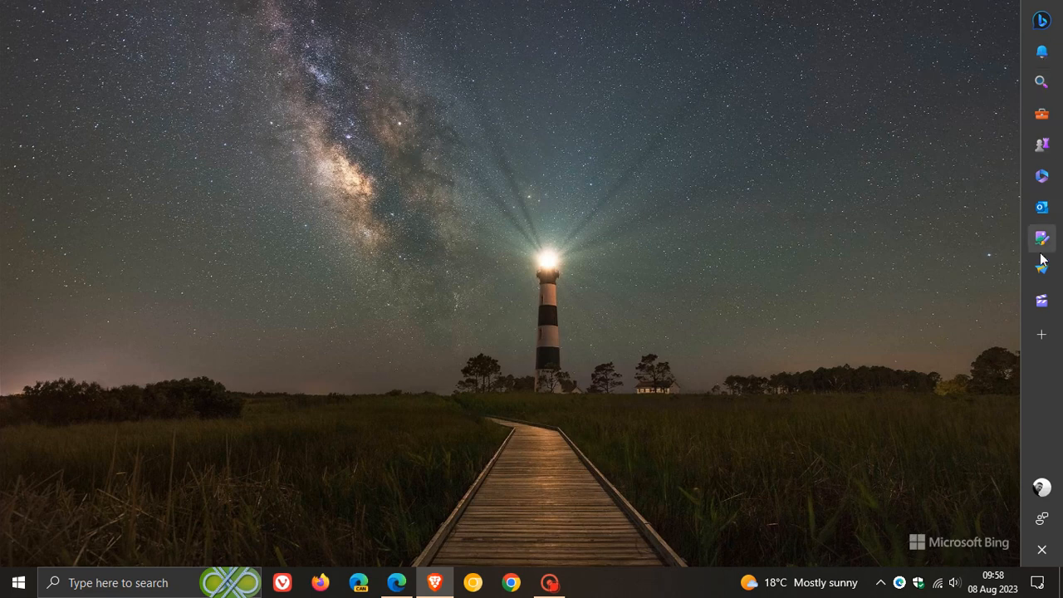
mouse_move(649, 266)
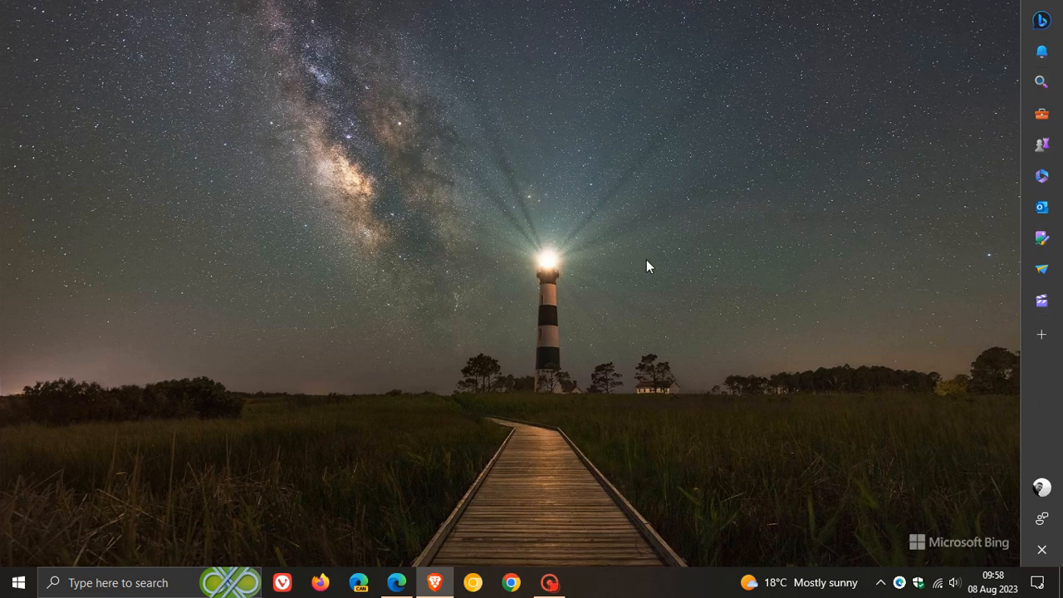
mouse_move(655, 266)
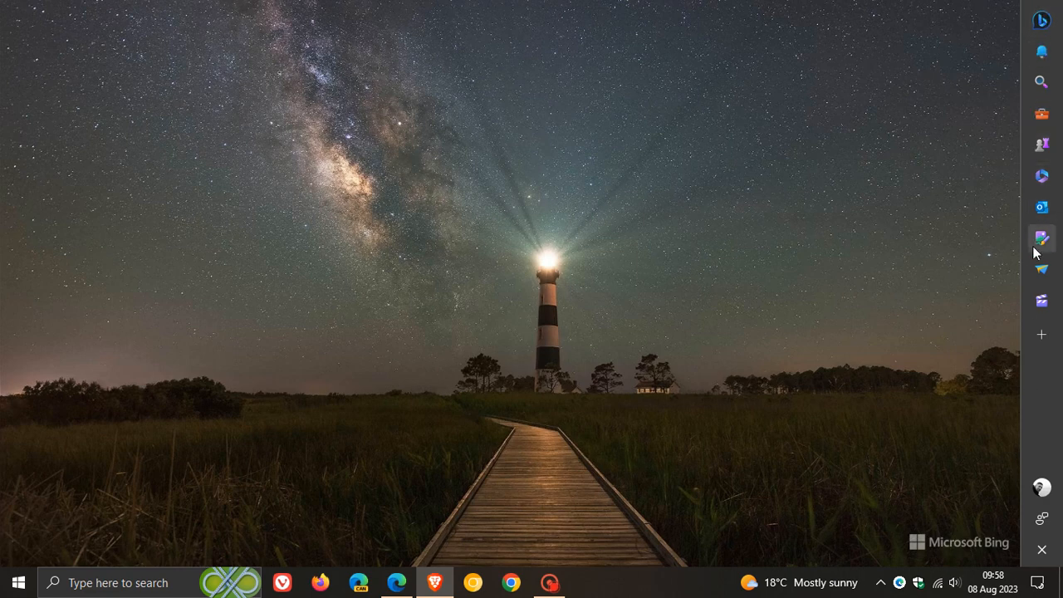
Close the detached sidebar and bring the Edge window back from the taskbar.
click(1042, 20)
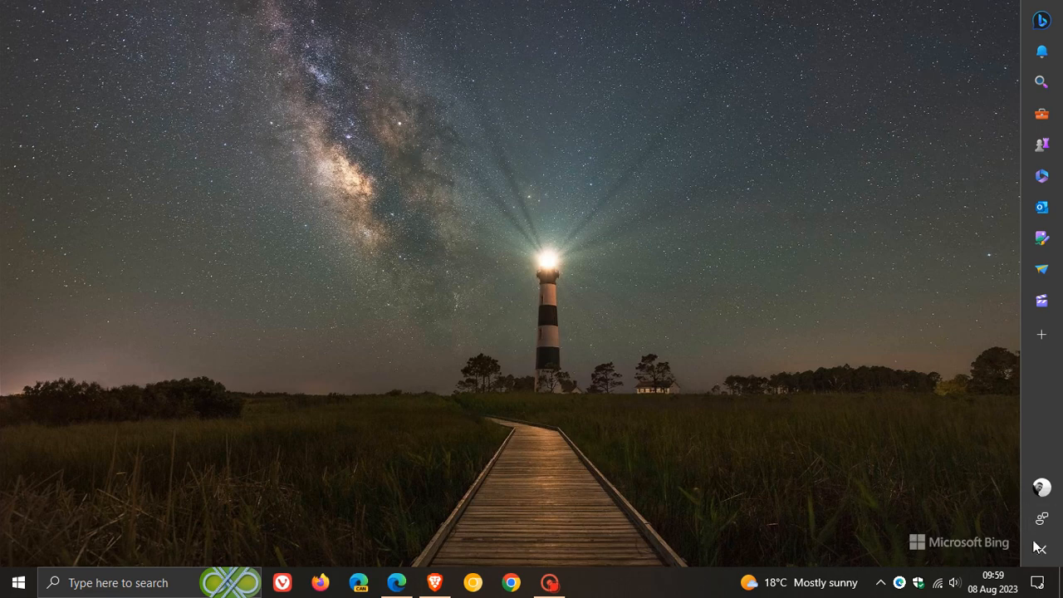
mouse_move(1041, 548)
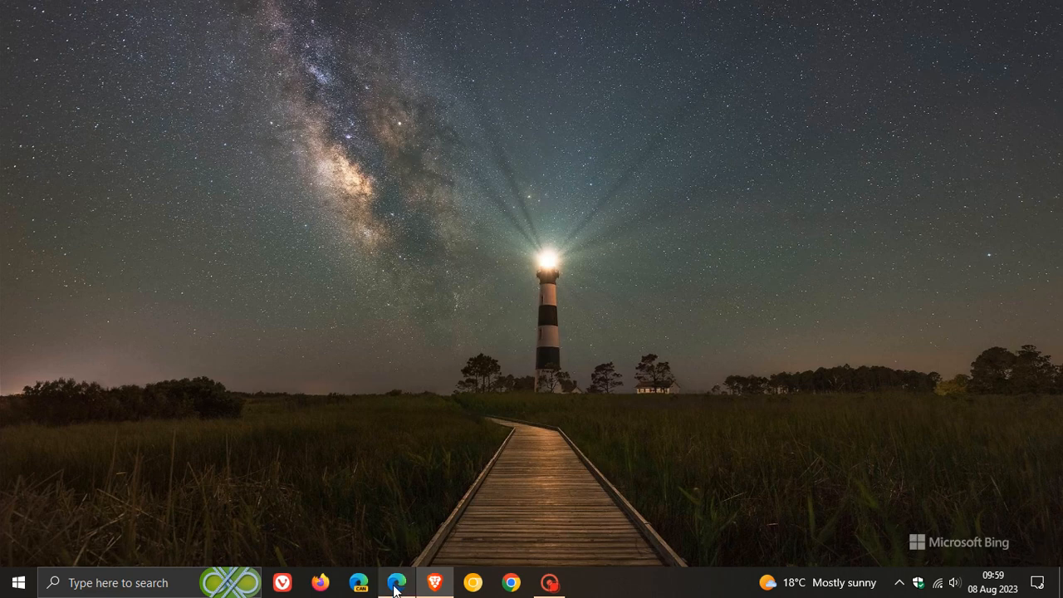
click(397, 583)
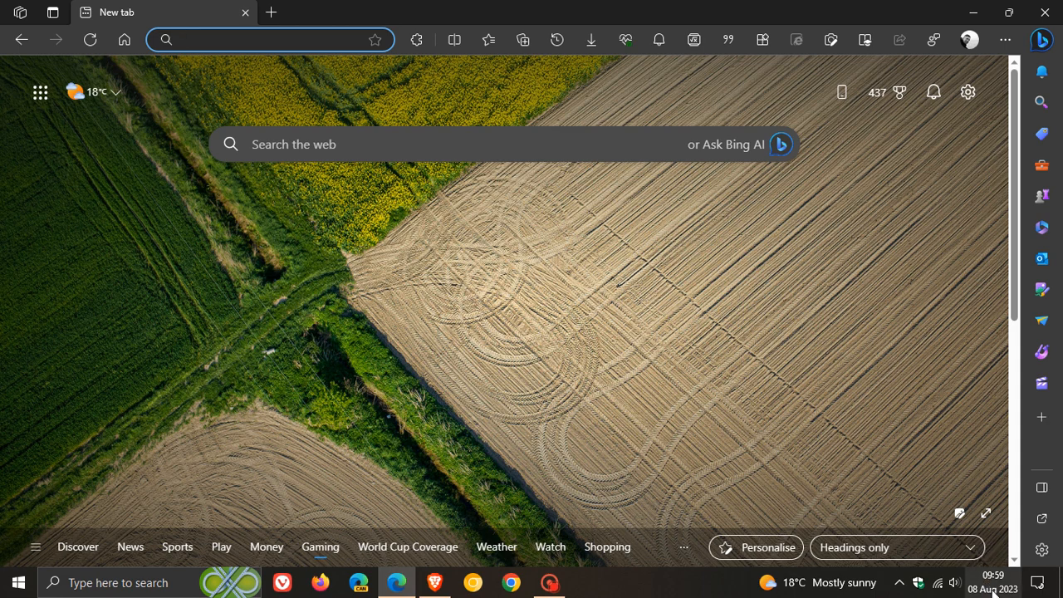
Open the taskbar clock's calendar flyout over the new tab page.
click(993, 582)
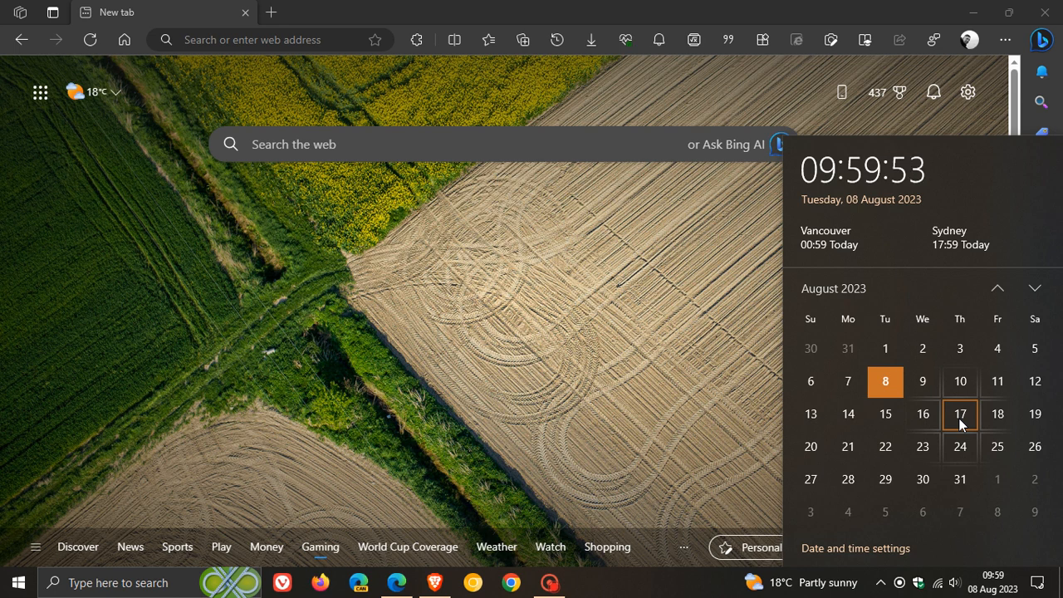
mouse_move(976, 424)
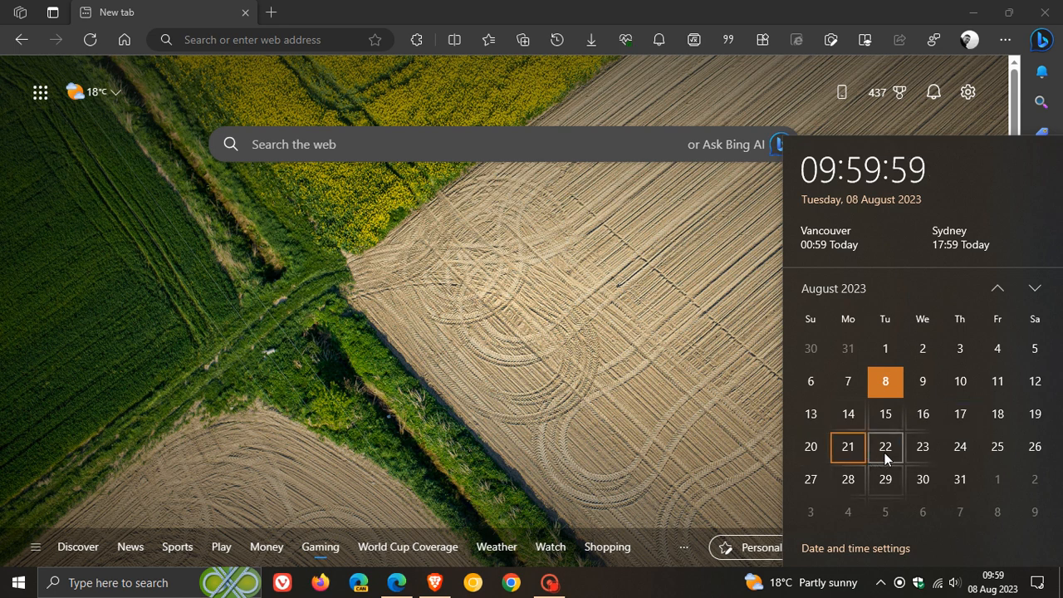
Dismiss the calendar showing 8 August 2023 by clicking on the page.
click(673, 357)
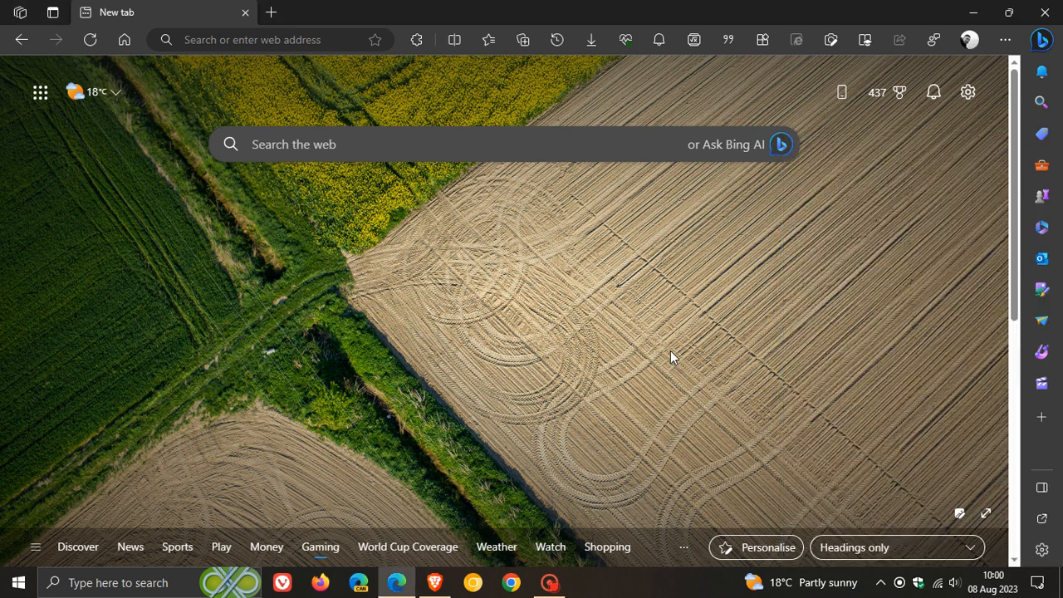
mouse_move(644, 276)
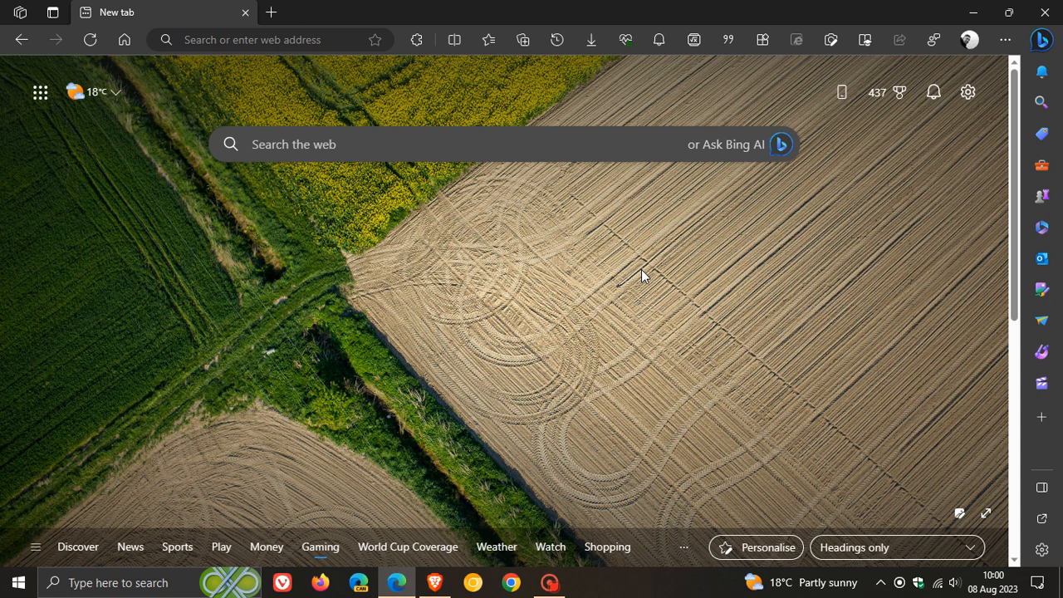
mouse_move(722, 332)
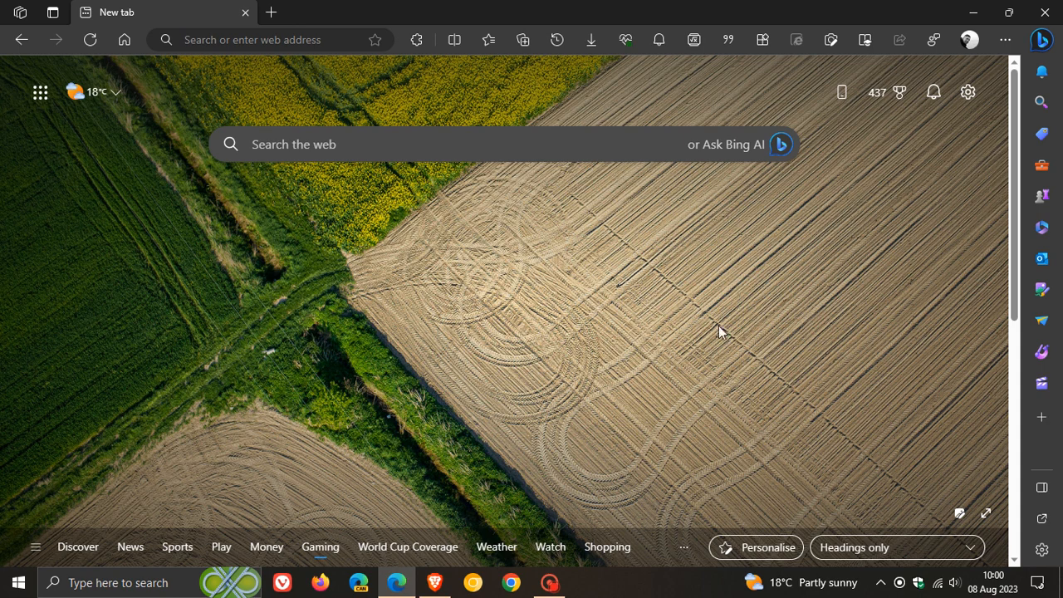
mouse_move(687, 278)
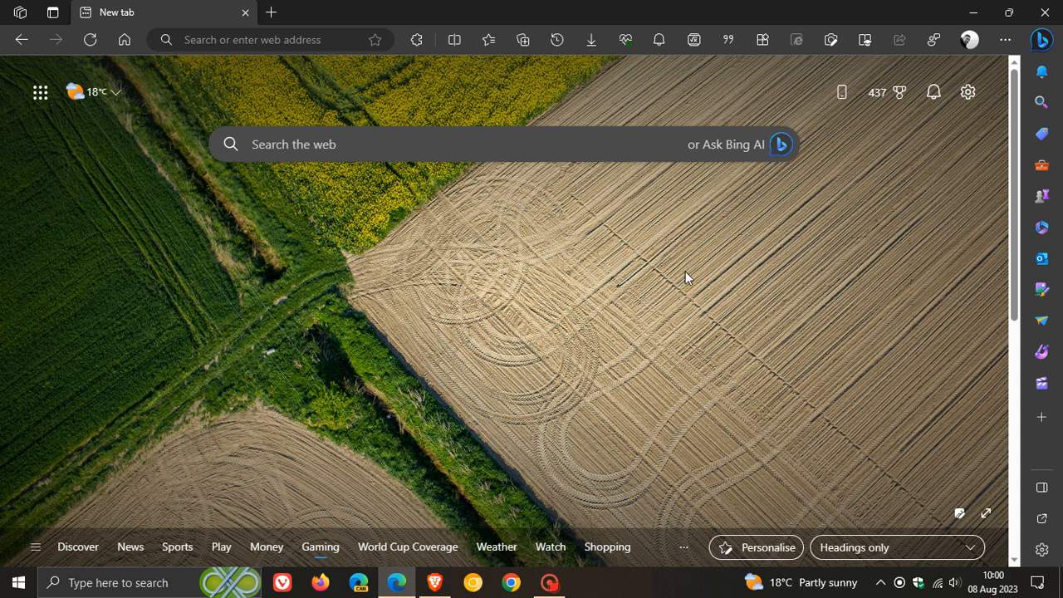
mouse_move(672, 248)
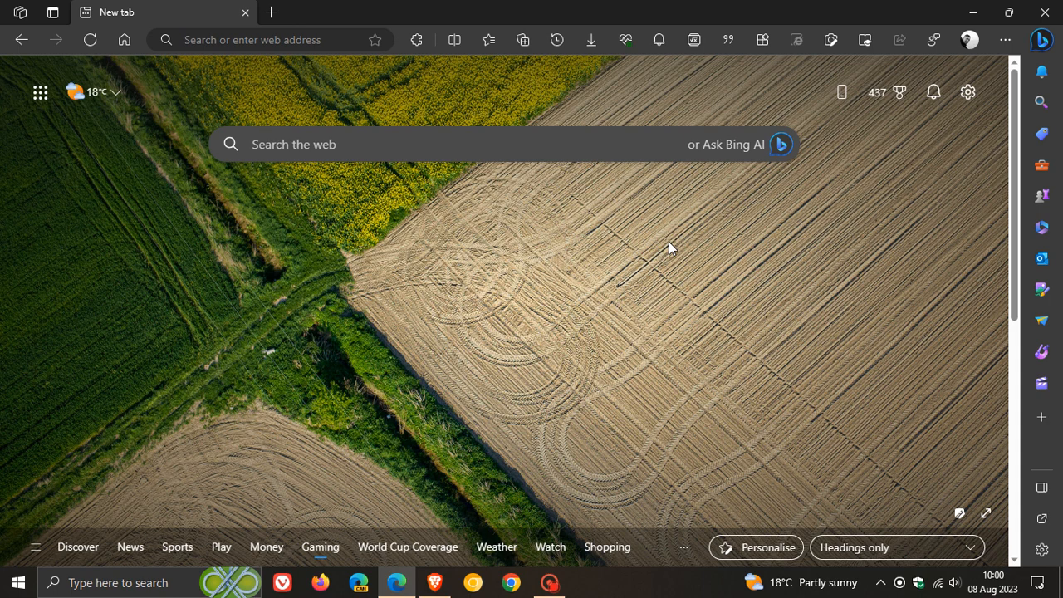
mouse_move(1042, 518)
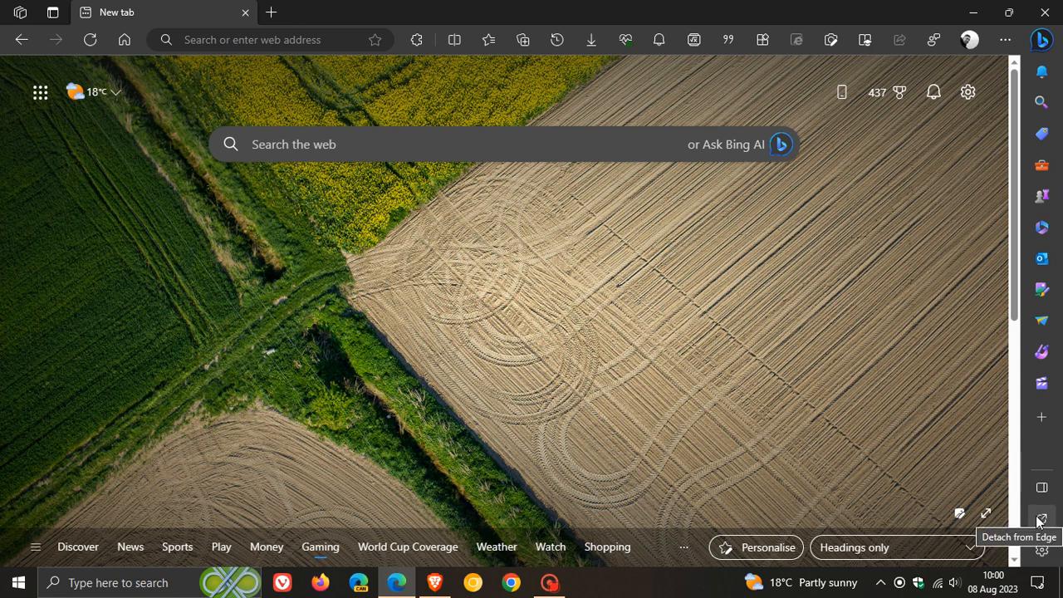
mouse_move(569, 275)
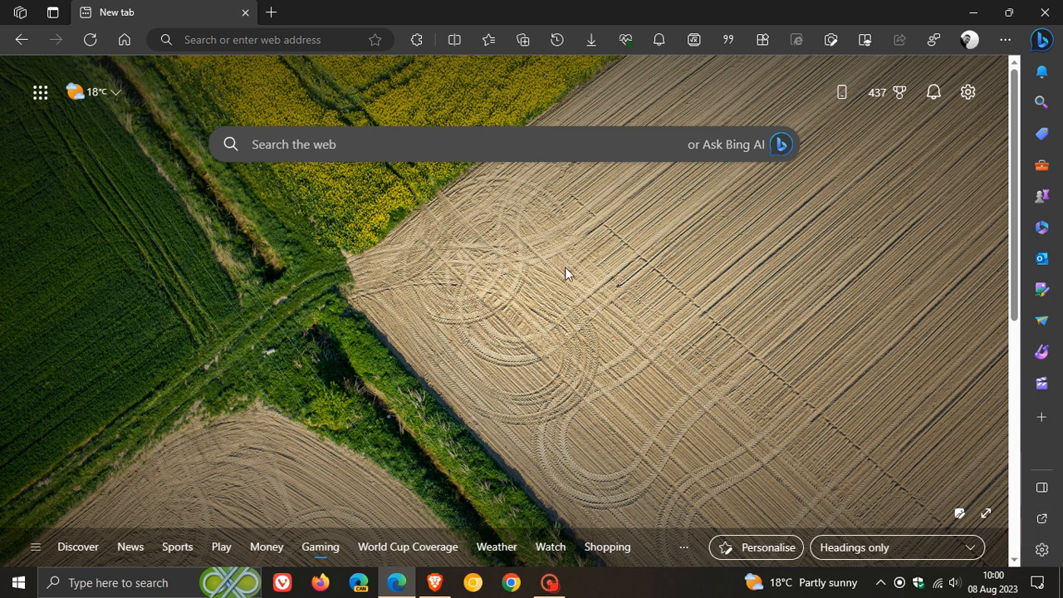